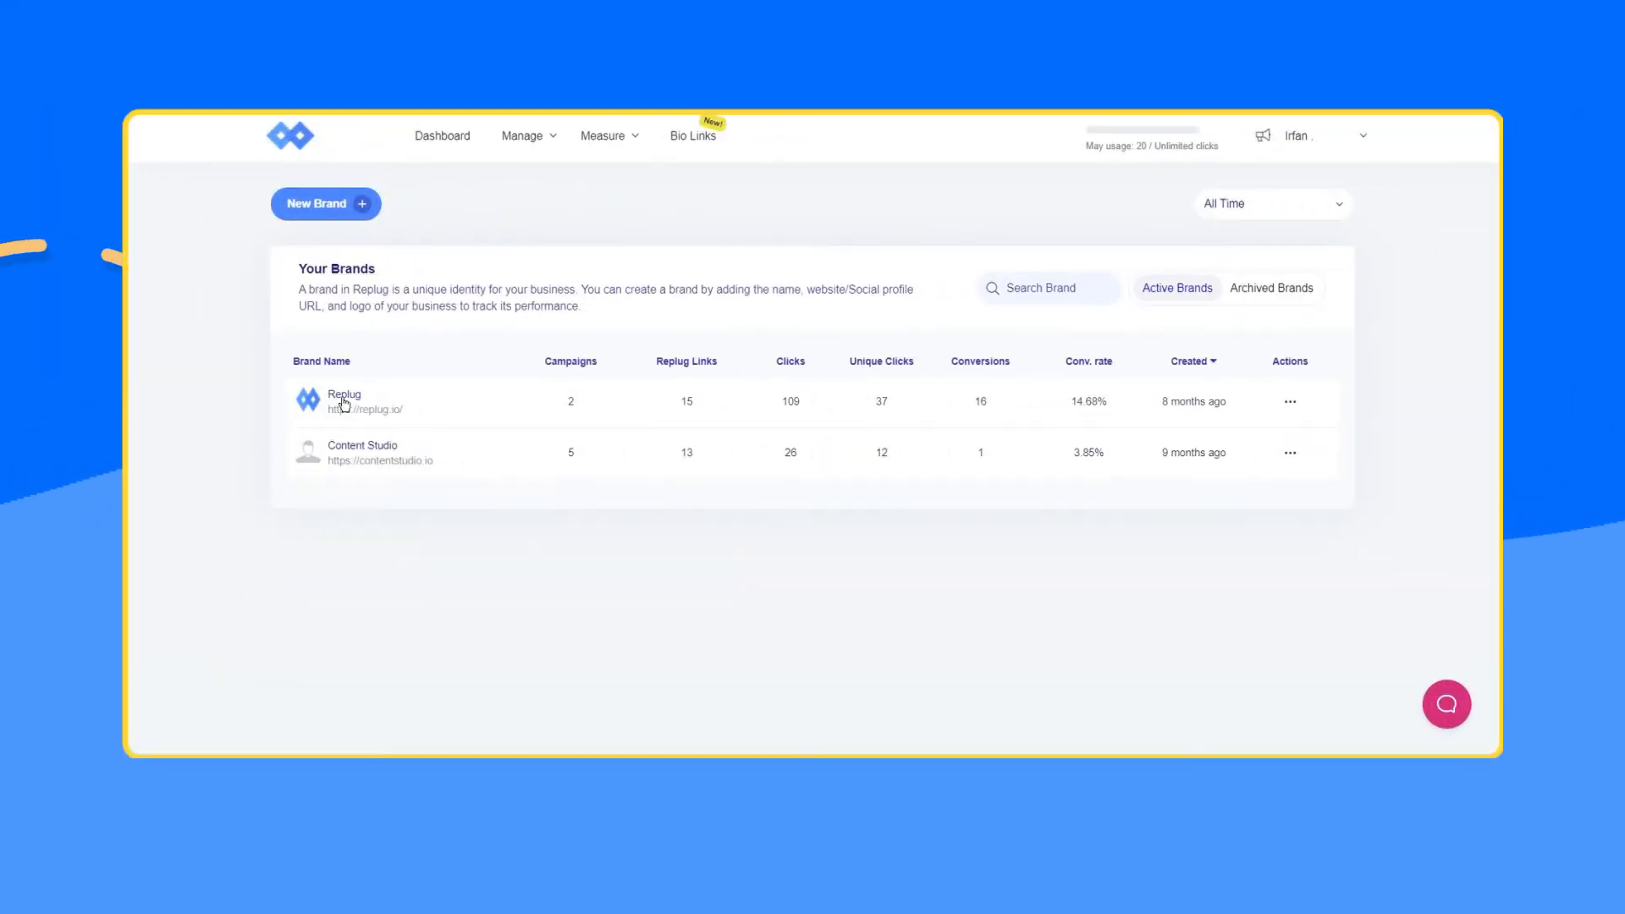
- View the Create Brand dialog, the pricing plans, then the Facebook, Twitter and LinkedIn retargeting pixels
left_click(325, 204)
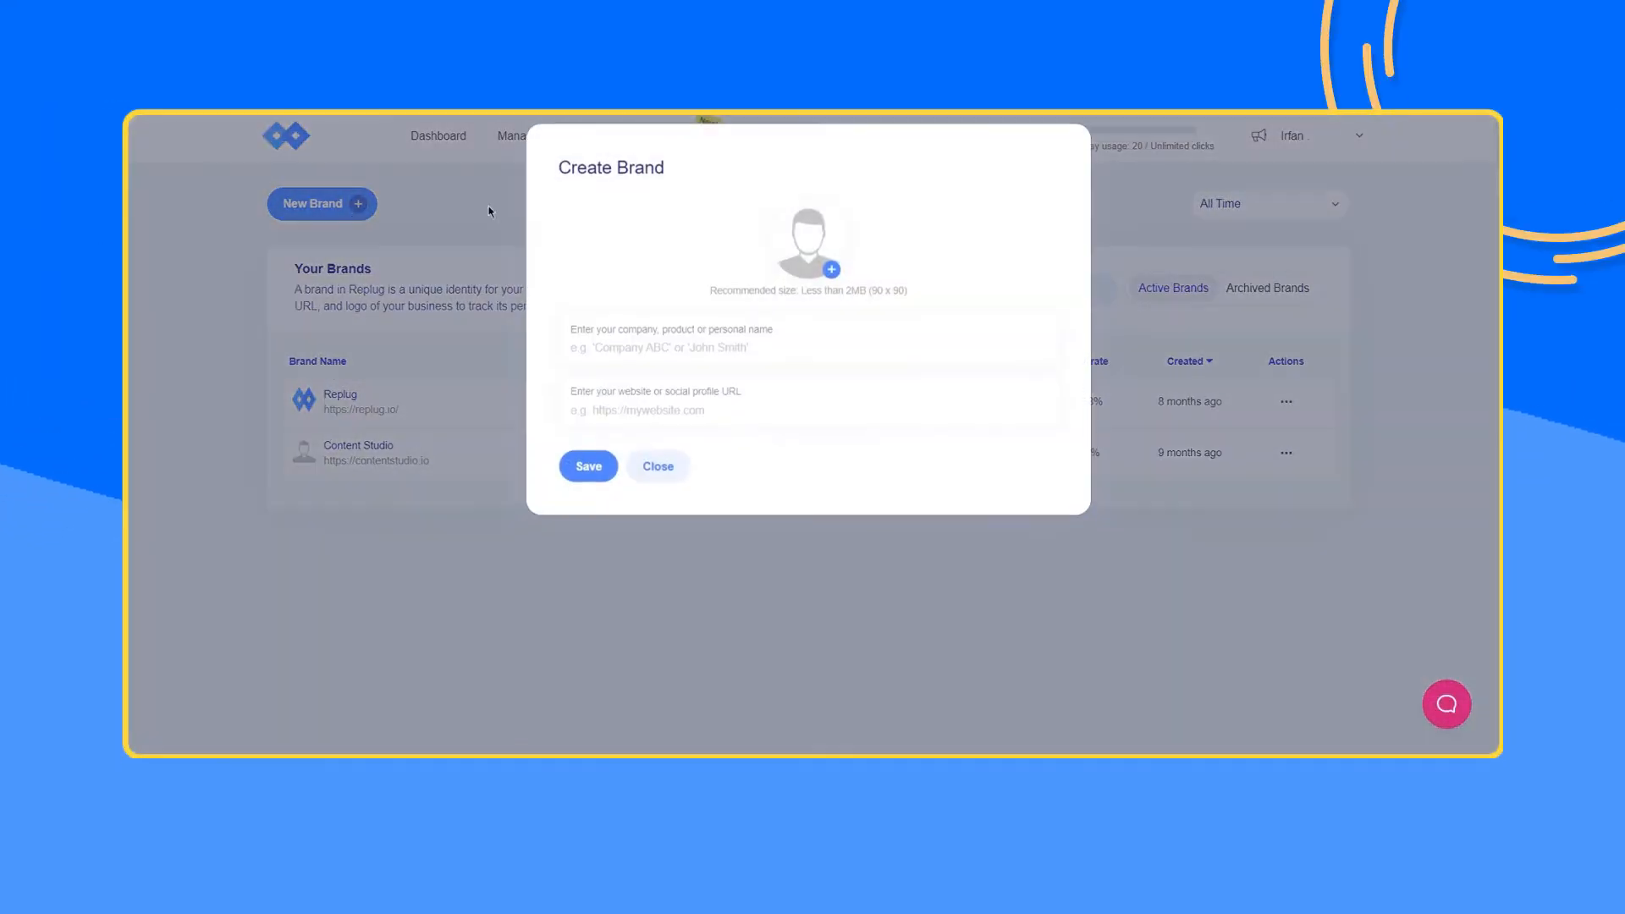
left_click(657, 466)
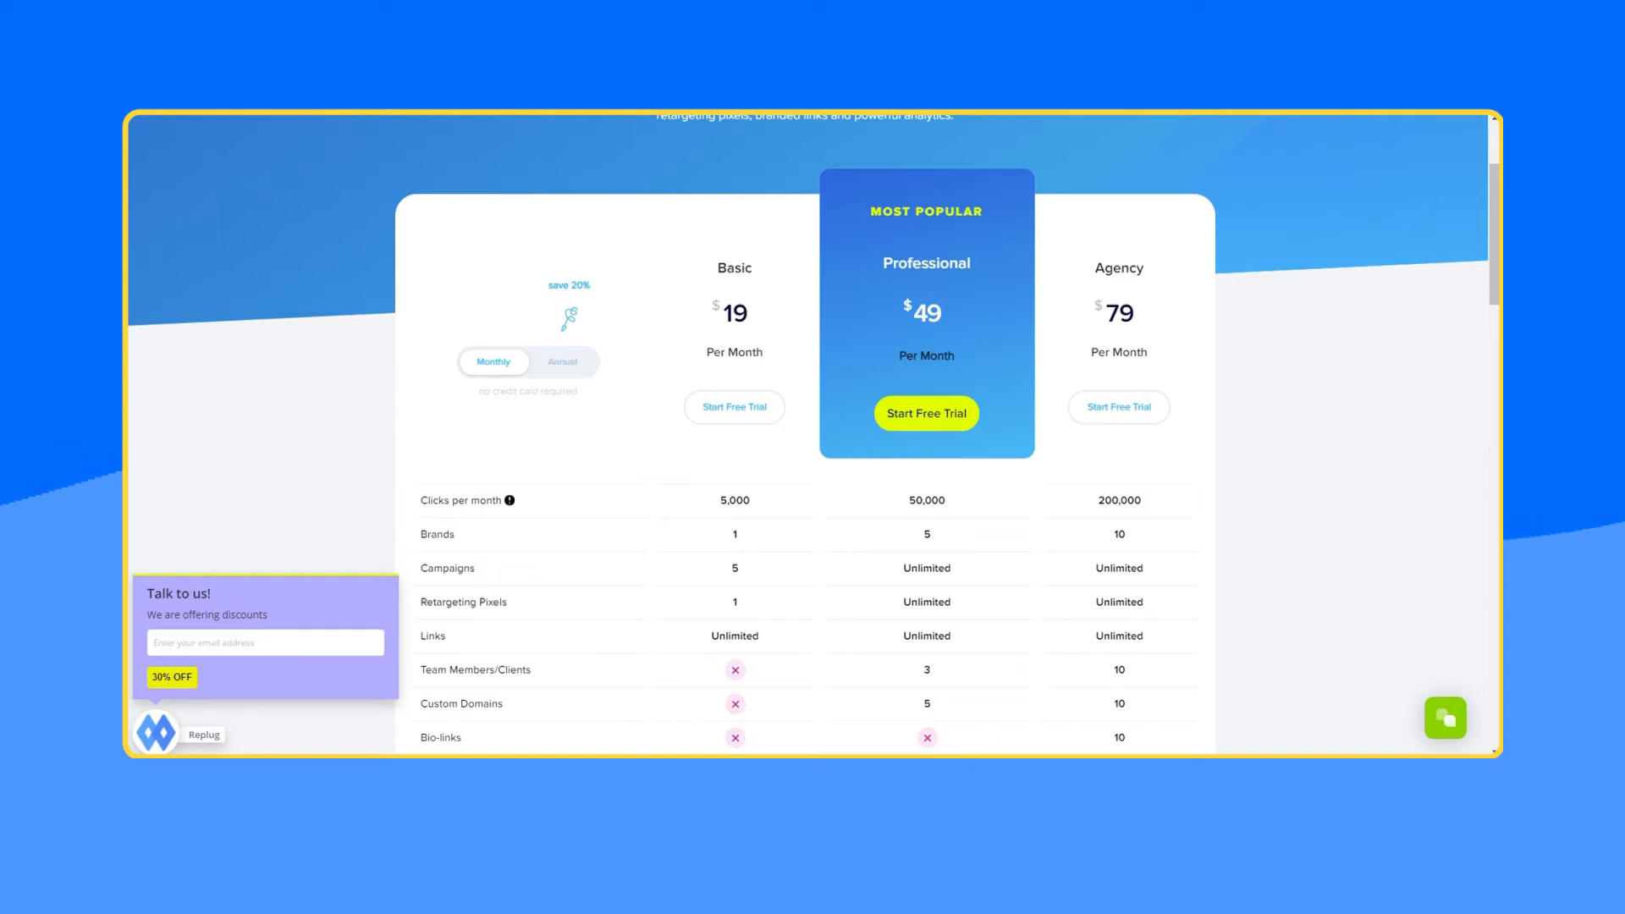
left_click(1281, 221)
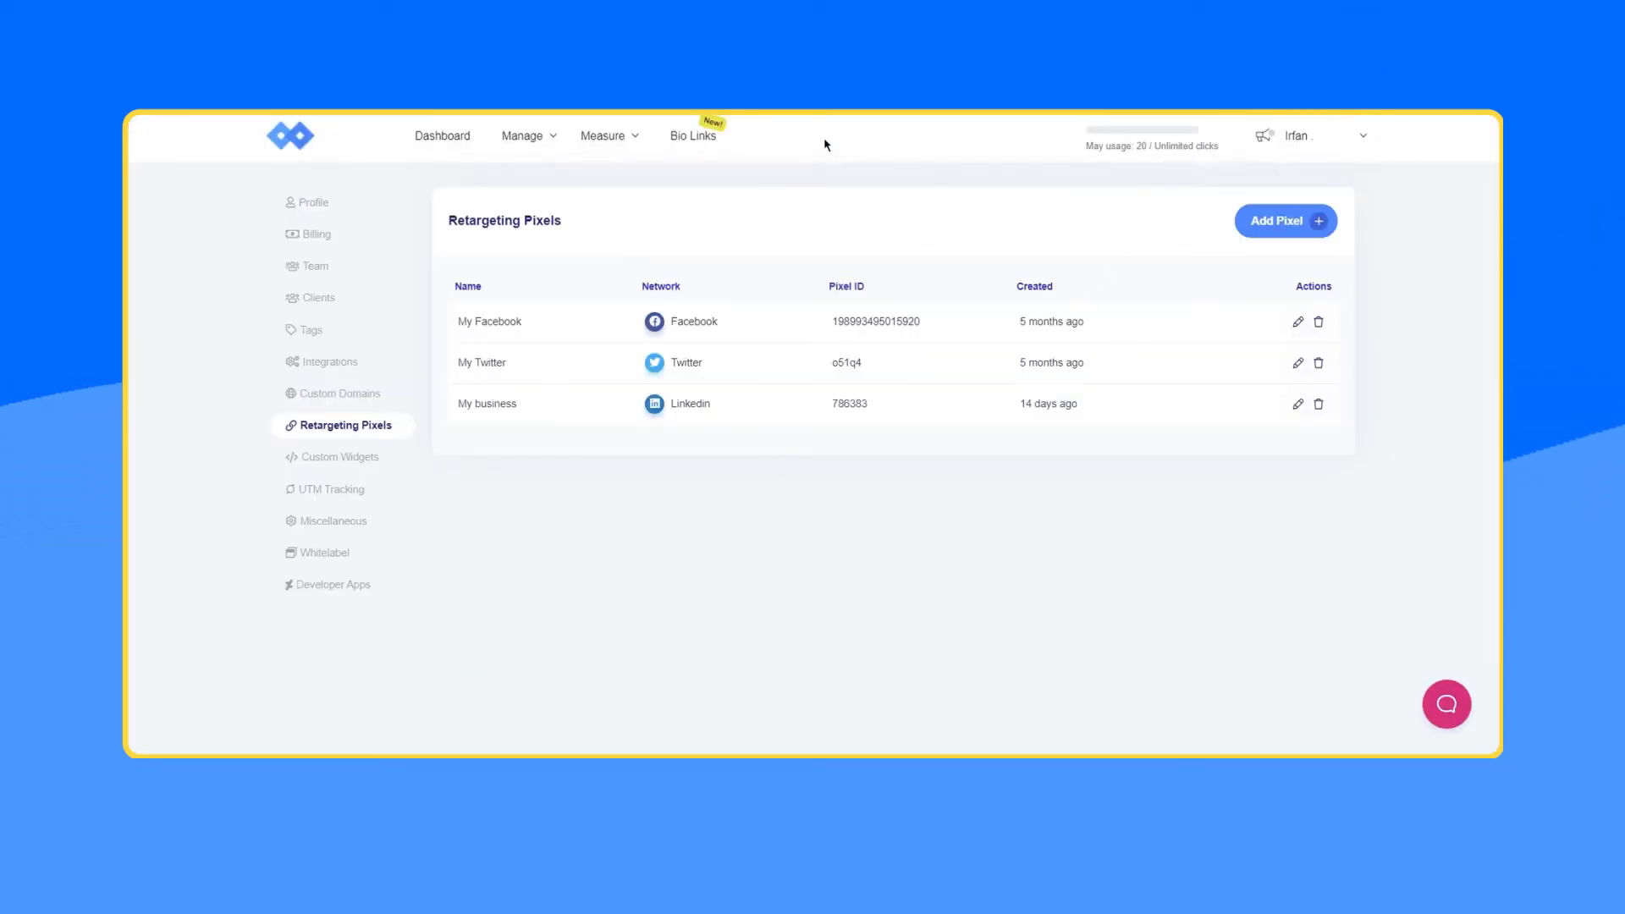
mouse_move(682, 476)
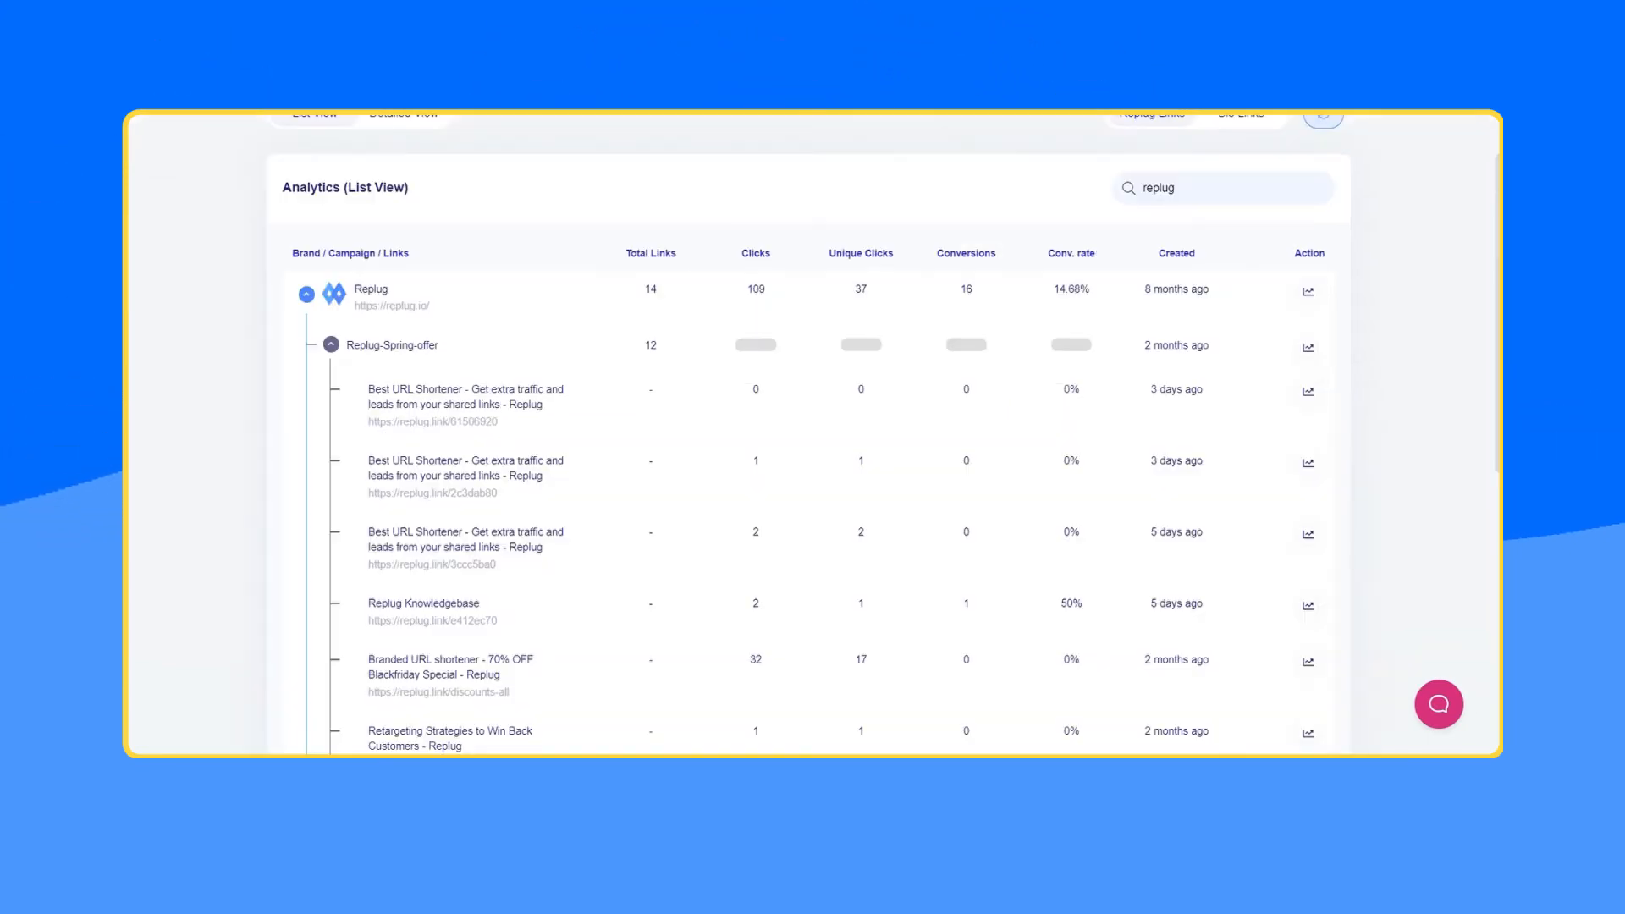
- Scroll through the 'replug' analytics list of campaign links down to the pagination
scroll("up", 3)
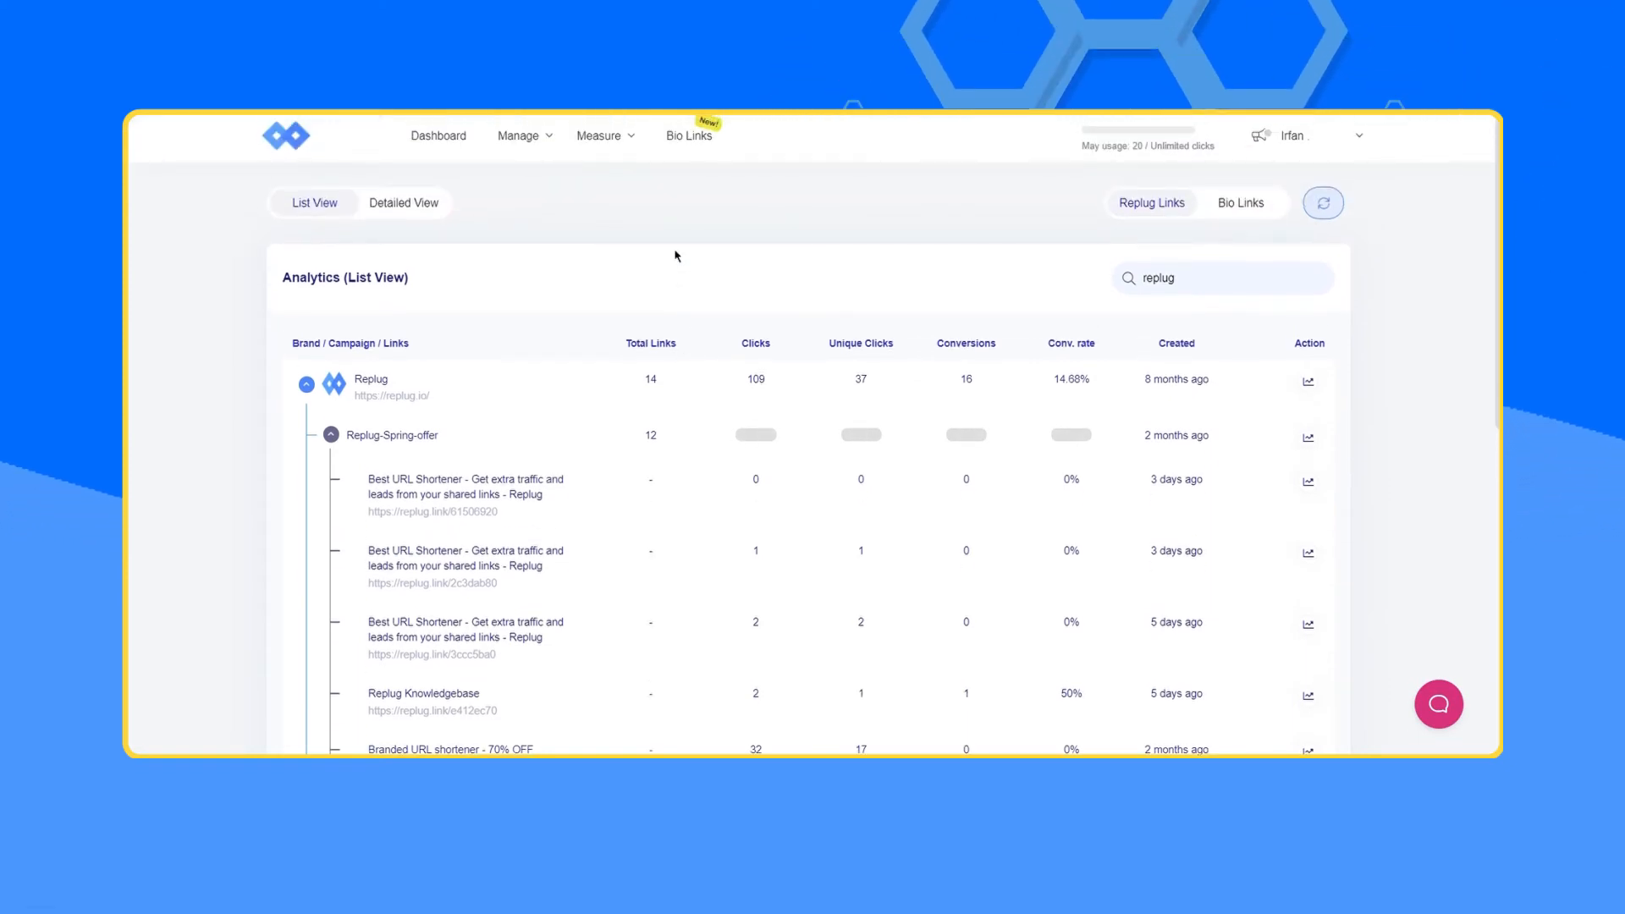
scroll("down", 3)
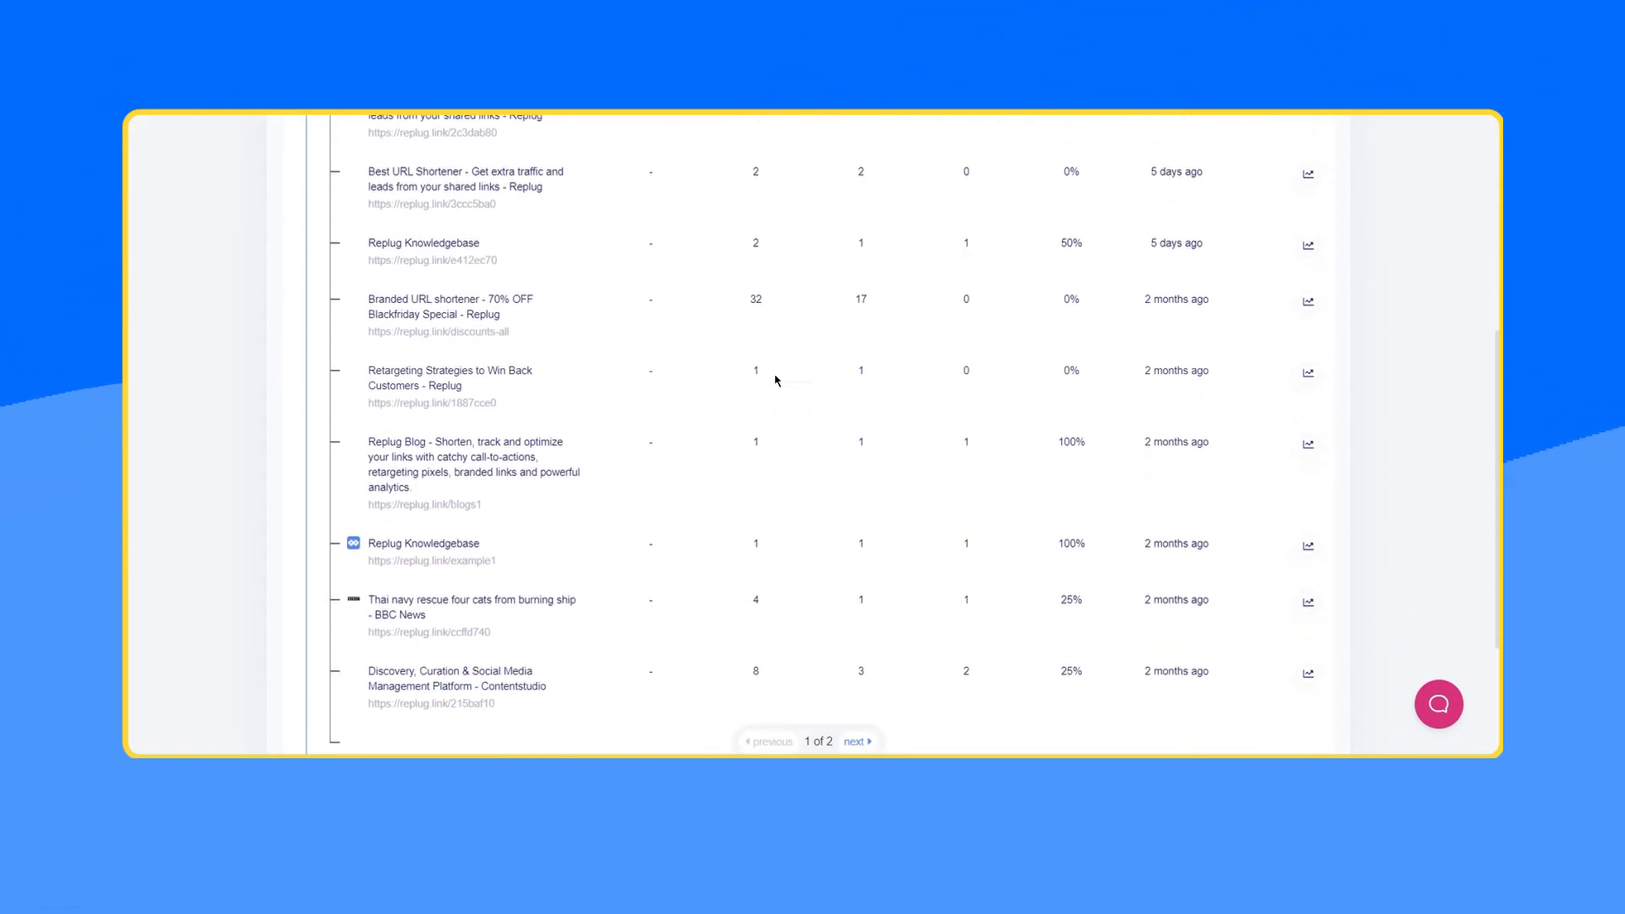
scroll("up", 3)
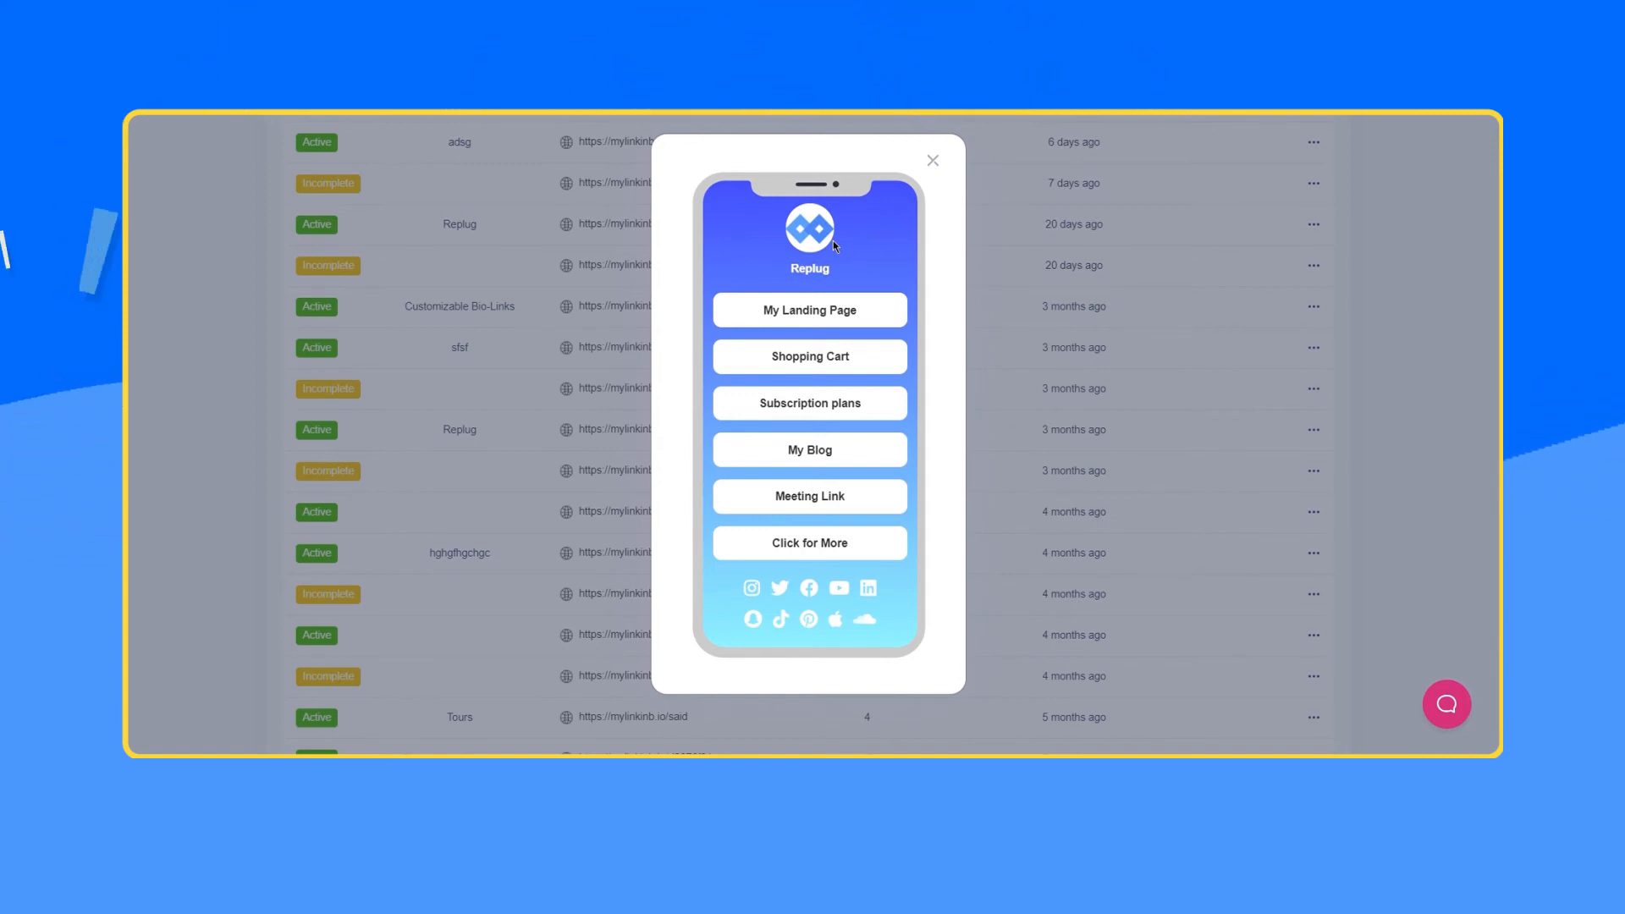
mouse_move(1297, 127)
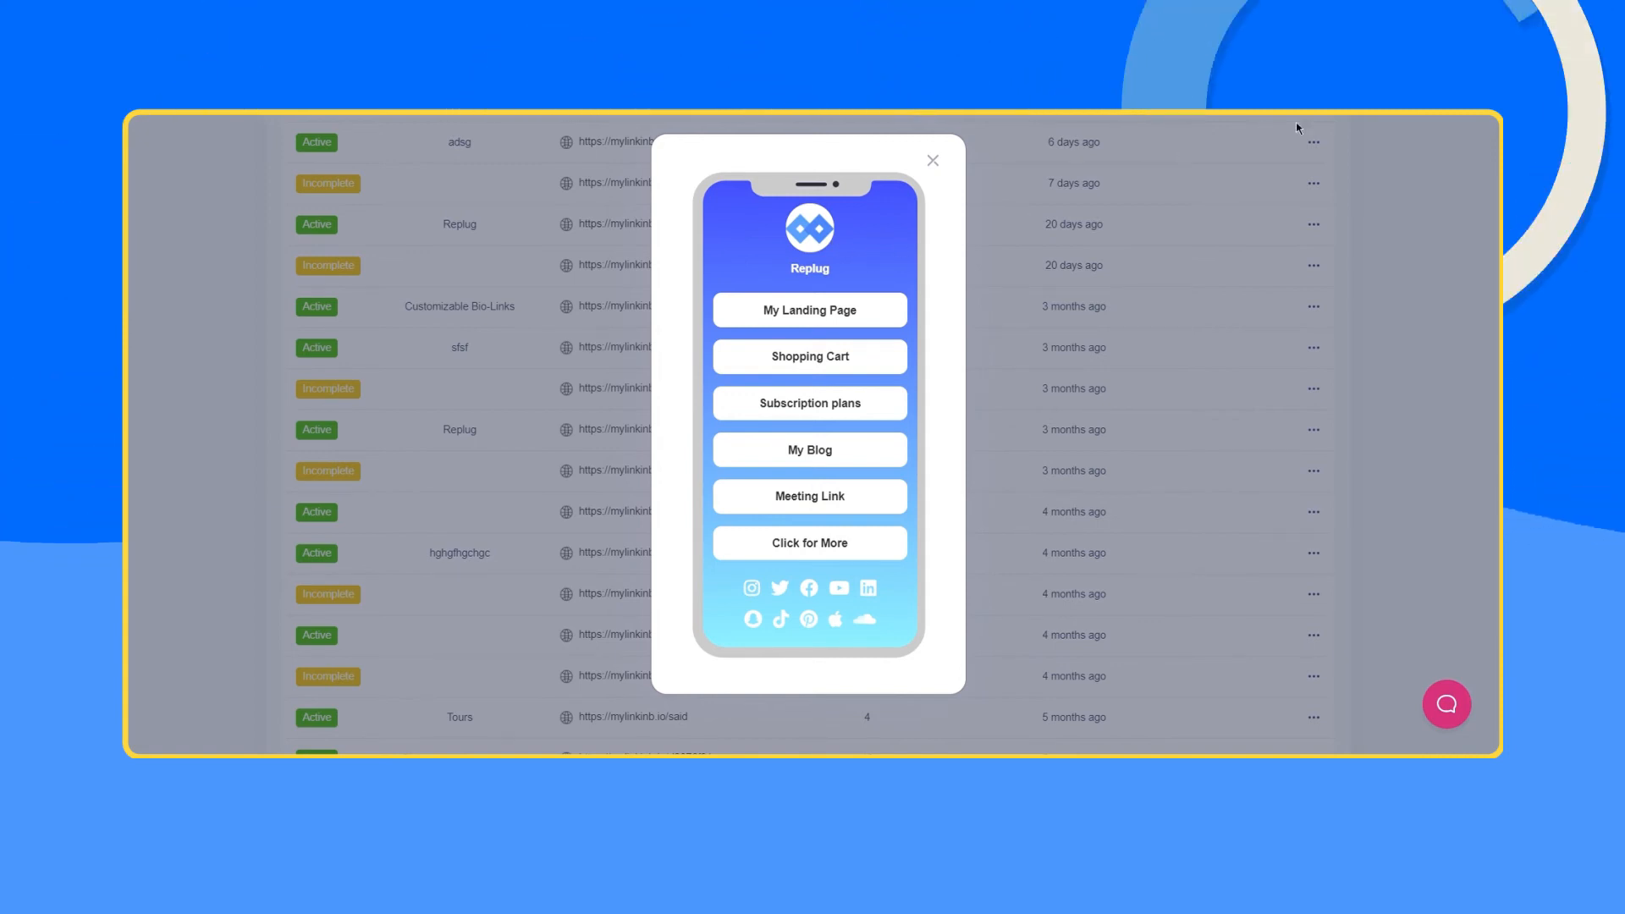